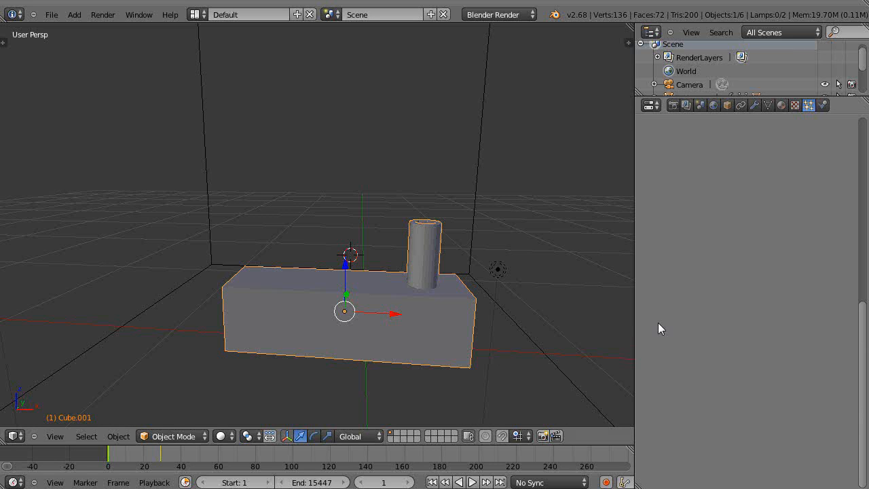
mouse_move(433, 324)
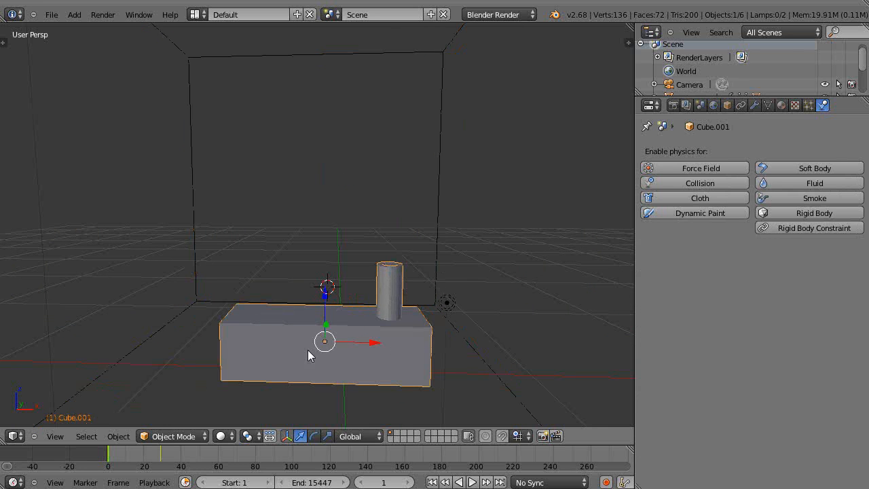
Step: Toggle the N-panel sidebar so the engine block can be renamed Train
key(n)
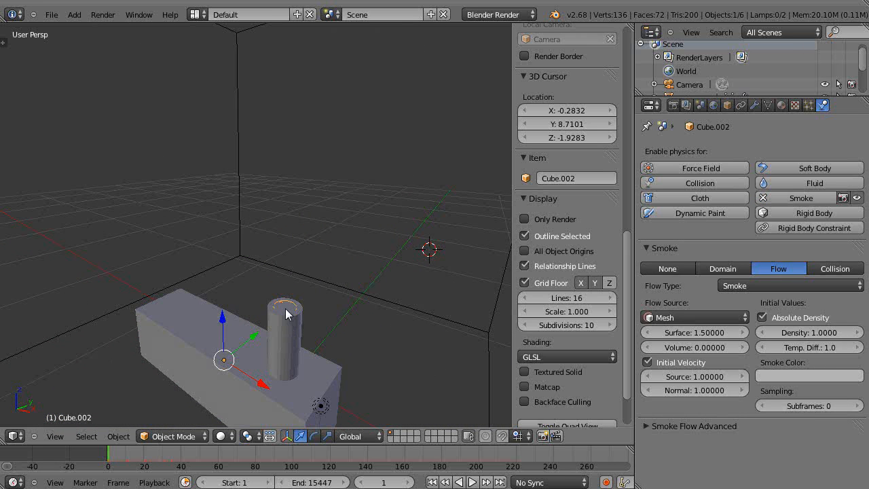
mouse_move(285, 350)
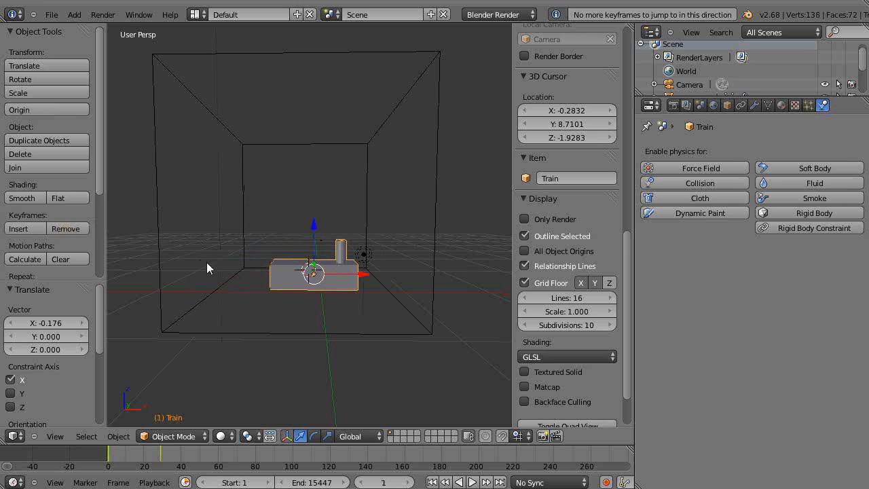
Step: Delete the Train's animation keyframe
click(60, 259)
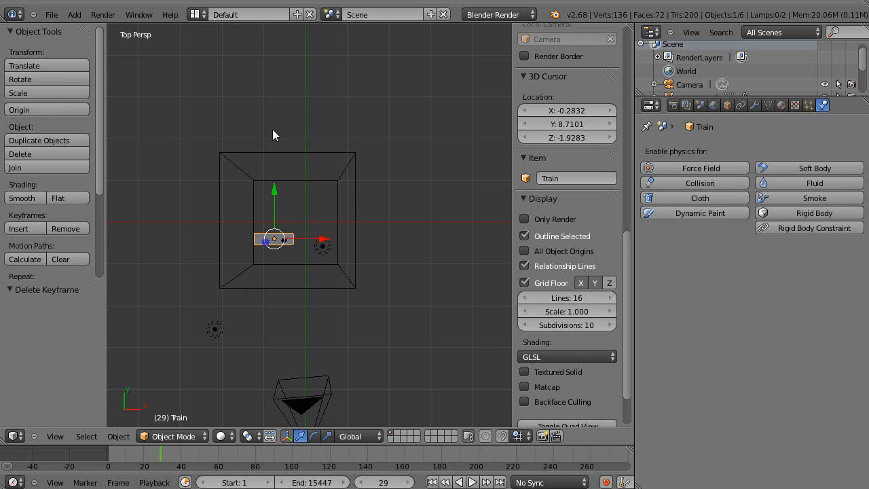
Step: Add a Bezier circle curve to the scene and adjust the view to see it beneath the Train
click(274, 129)
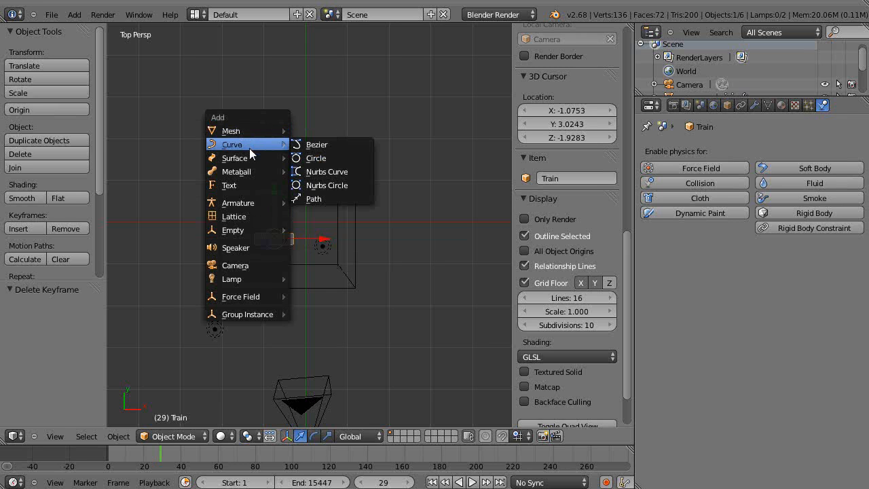
mouse_move(315, 158)
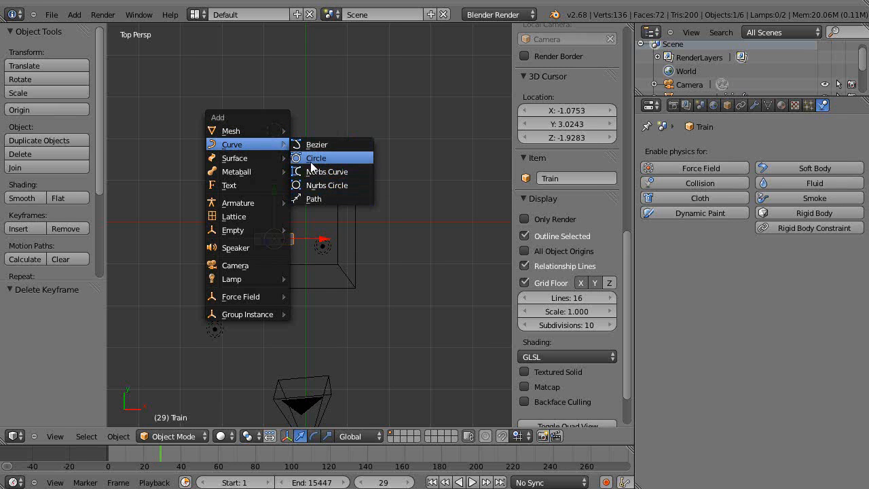
click(315, 157)
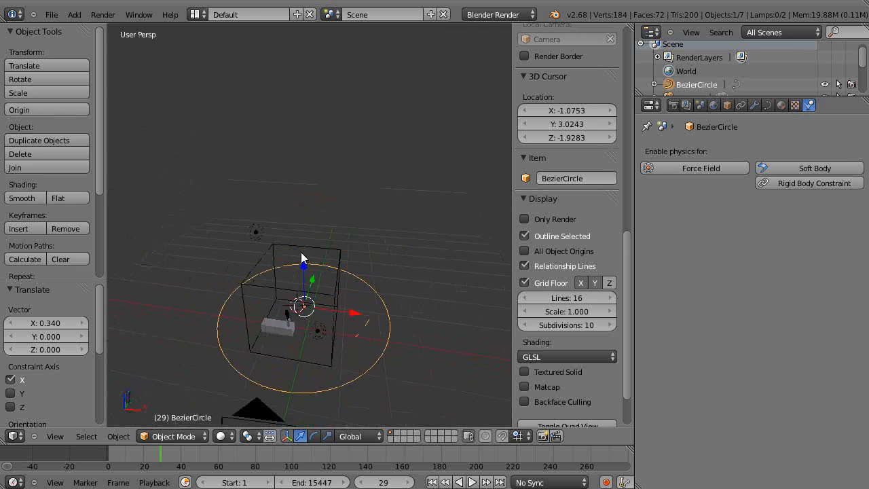
drag(302, 258, 322, 309)
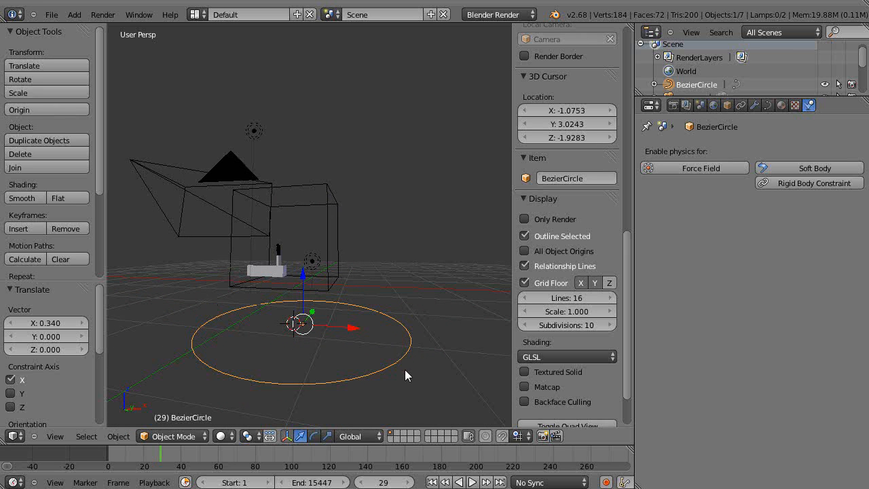
scroll(down, 3)
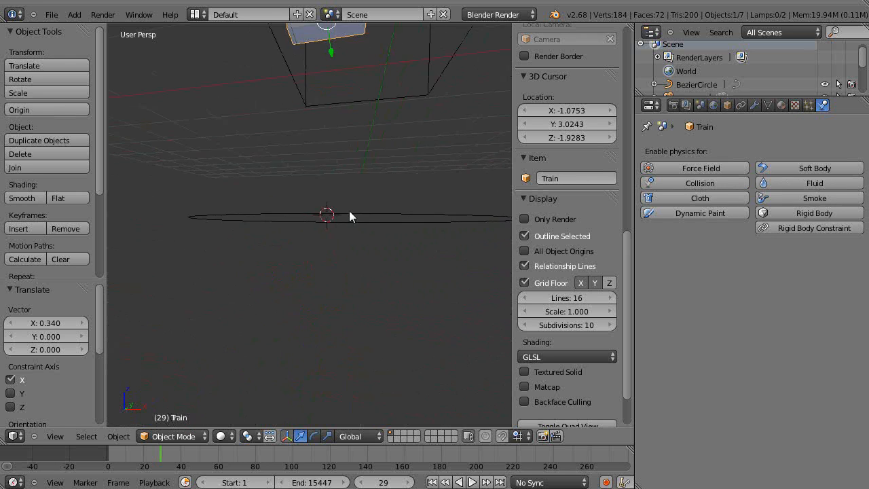
Step: Parent the Train to the Bezier circle with Follow Path and preview the playback
click(317, 362)
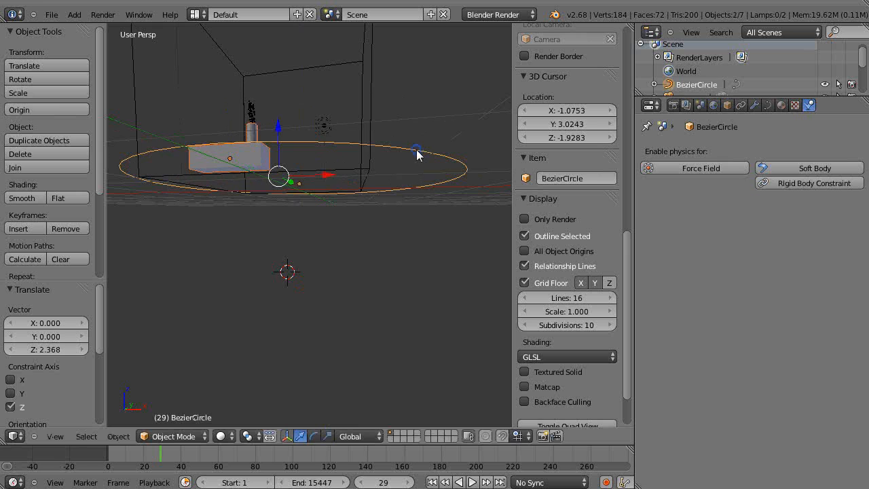
key(ctrl+p)
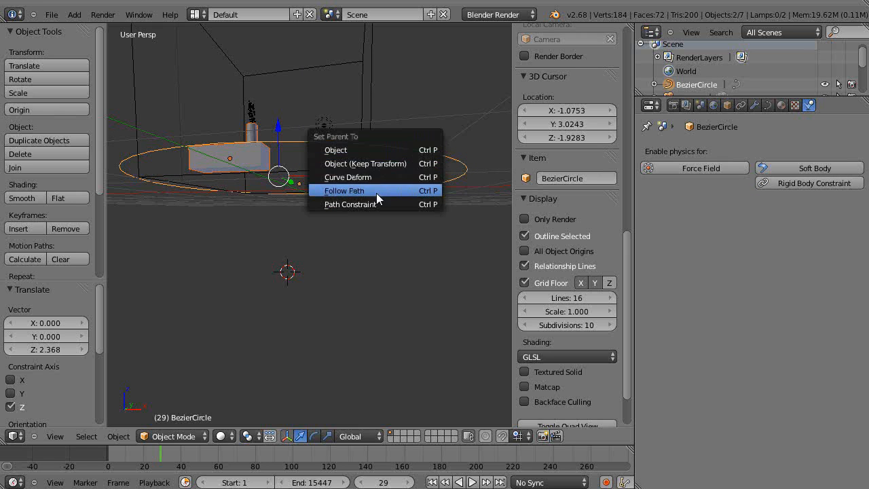
click(345, 190)
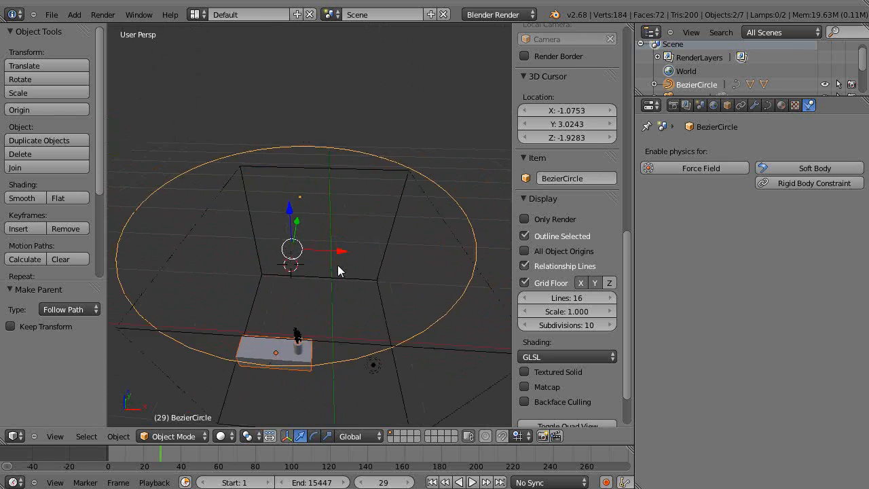
click(472, 482)
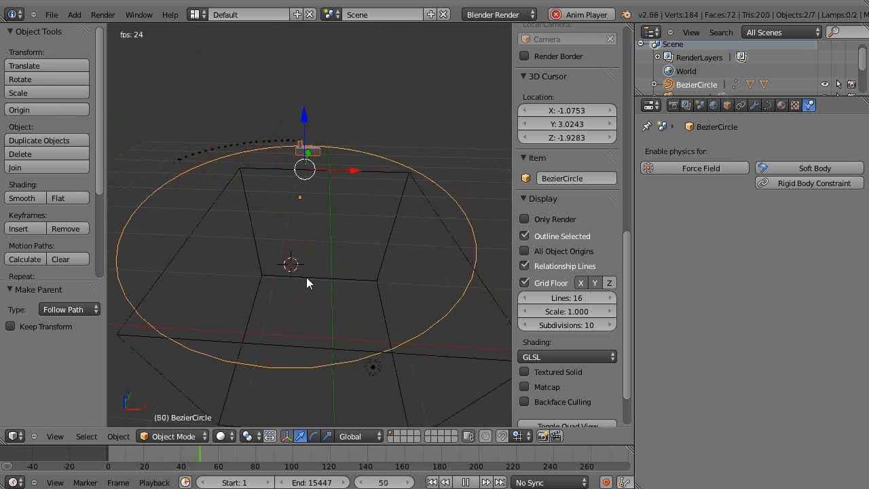
click(486, 483)
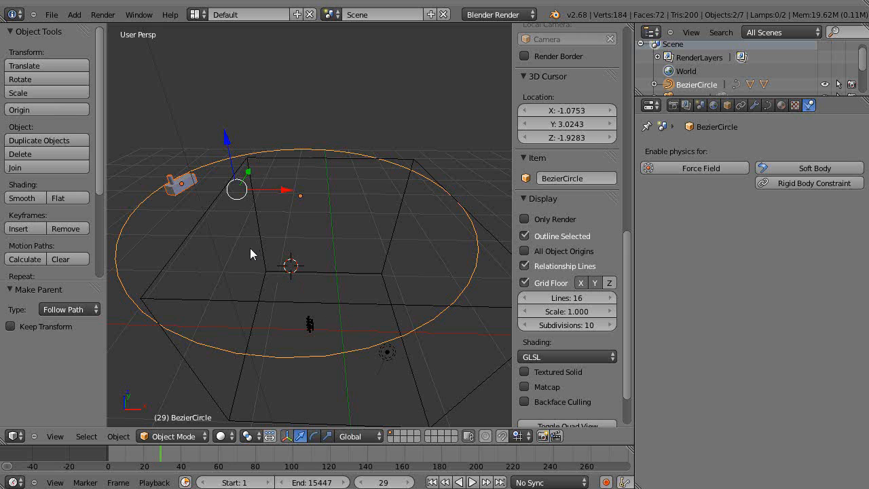
mouse_move(323, 326)
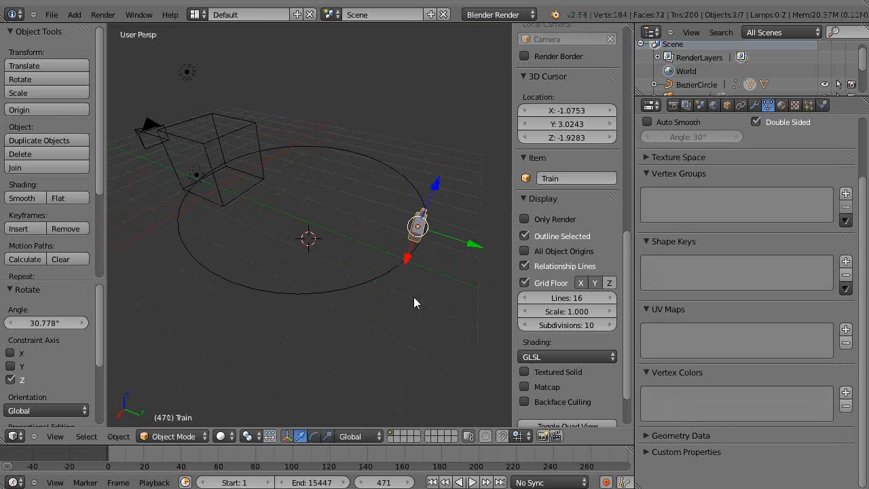
Step: Set the animation's end frame to 100
click(472, 482)
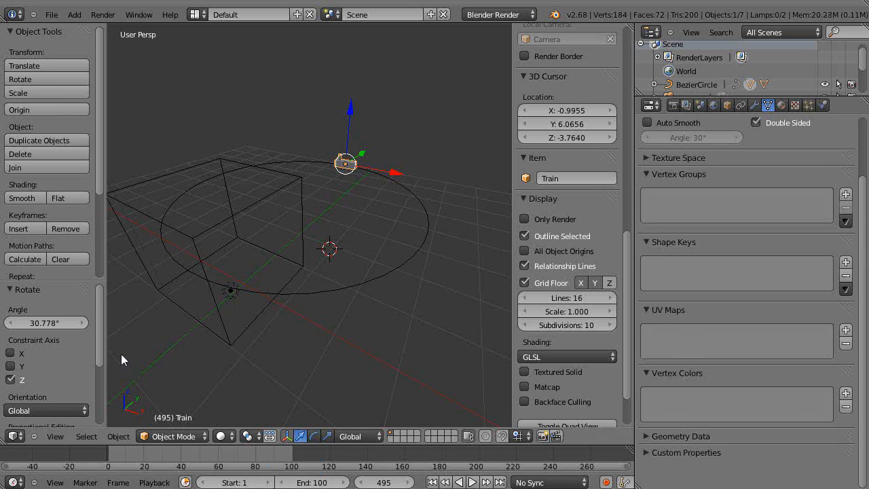
Step: Play the smoking Train around its loop, then select the domain box Cube.003
click(457, 482)
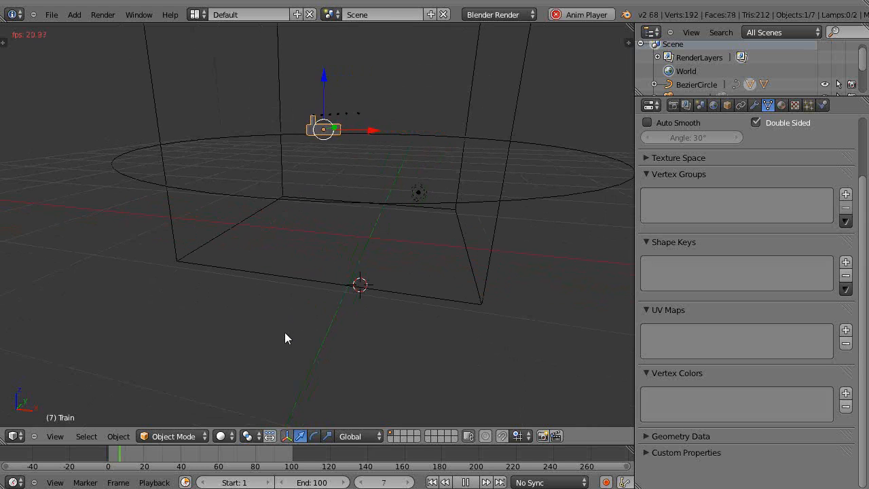
click(466, 482)
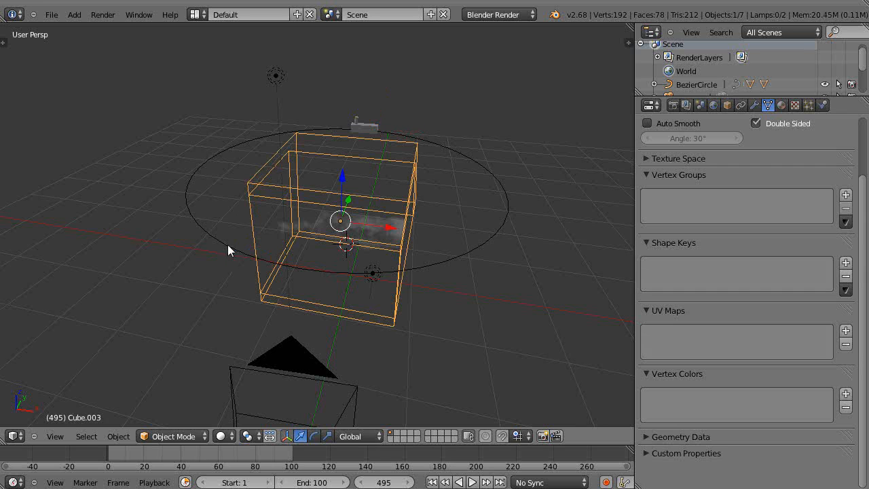
Step: Parent domain Cube.003 to the Bezier circle using Follow Path
click(228, 244)
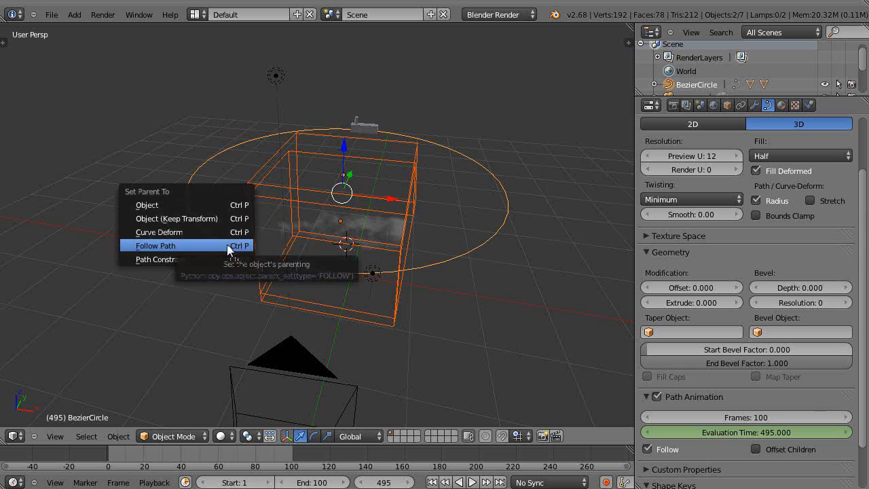
click(155, 245)
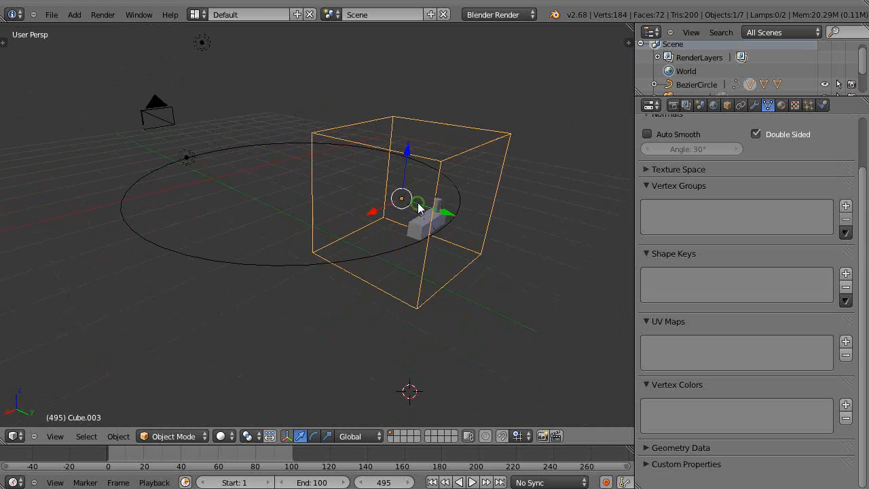
Step: Select the Bezier circle to show its path animation settings
click(472, 482)
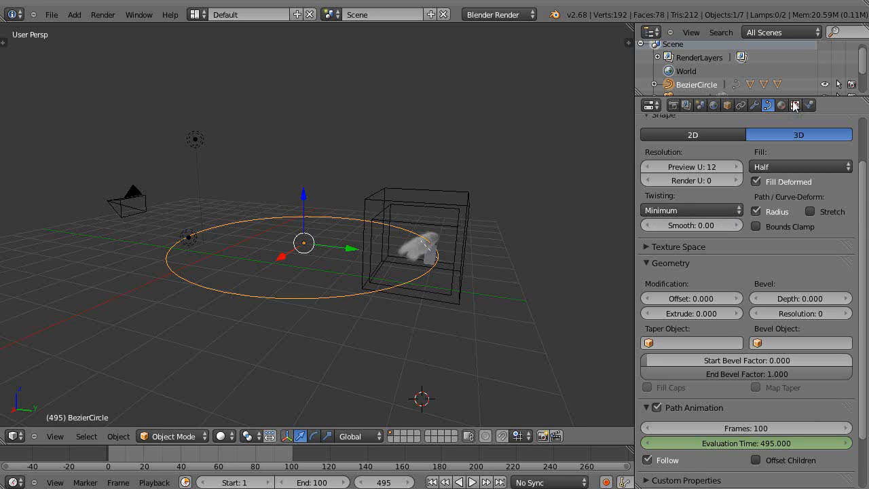
Step: Scroll the properties panel toward the Train's modifier options
scroll(down, 3)
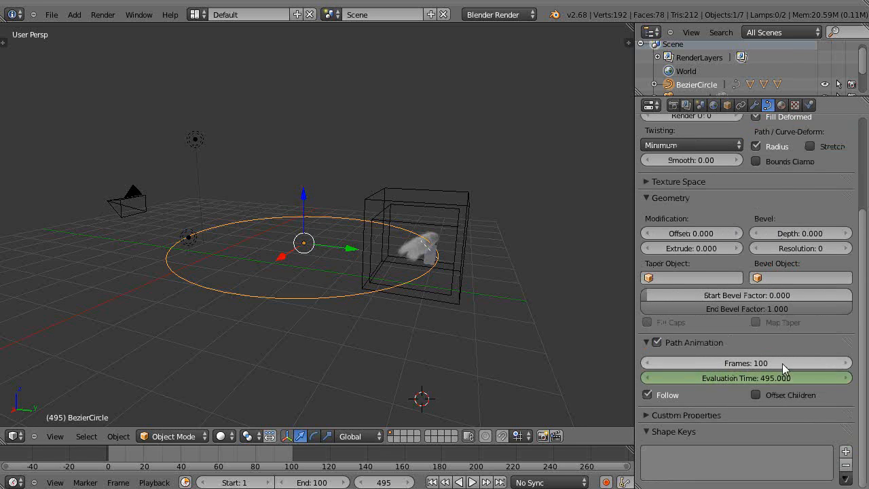
mouse_move(746, 363)
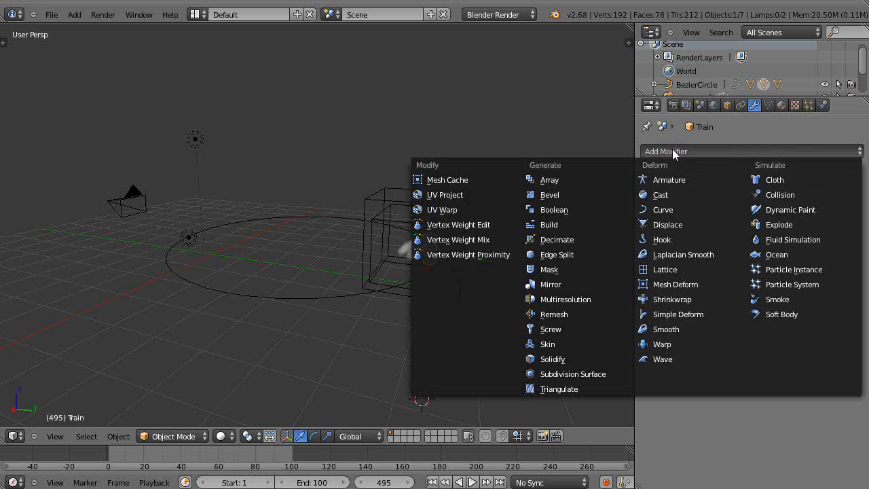
mouse_move(662, 209)
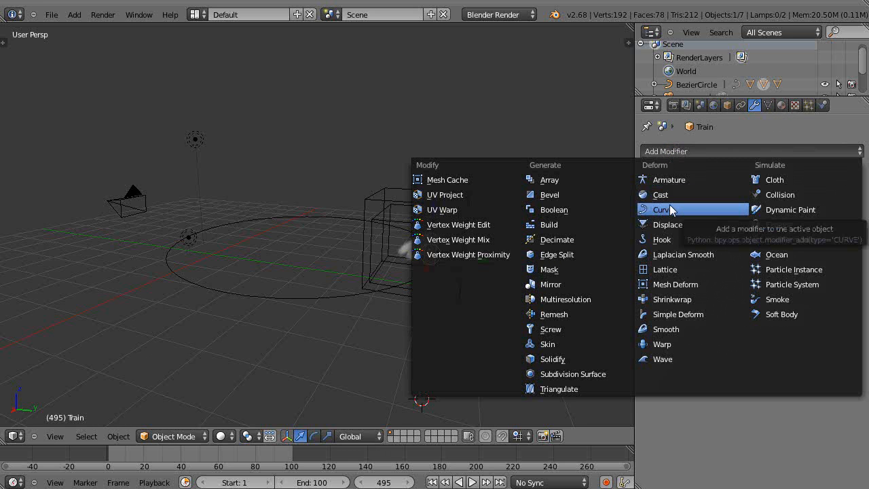
Step: Add a Curve modifier from the Deform category, deforming the Train along X
click(660, 209)
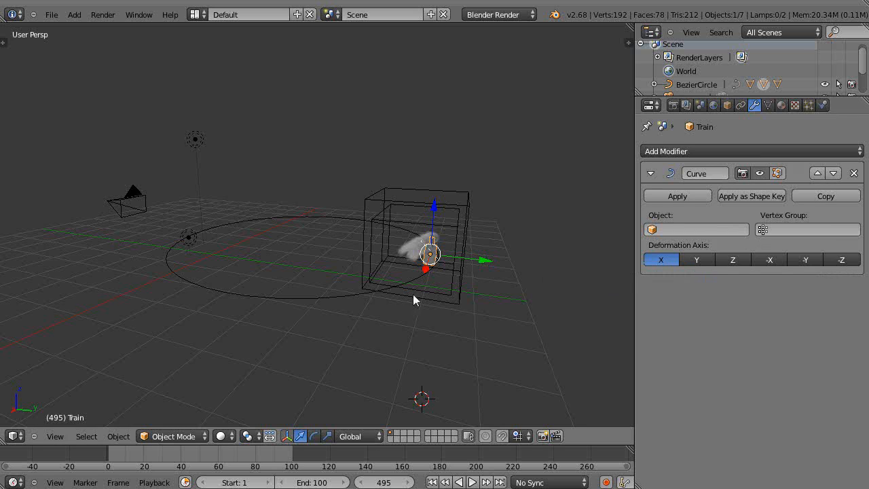
mouse_move(312, 161)
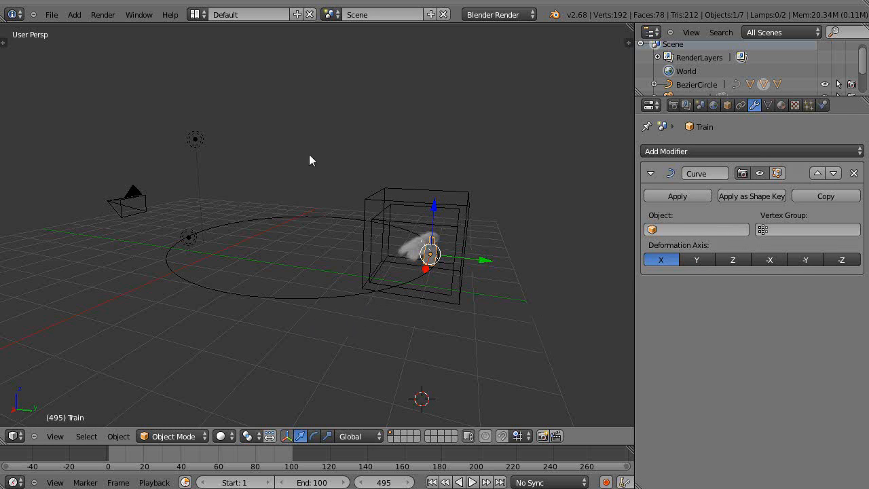